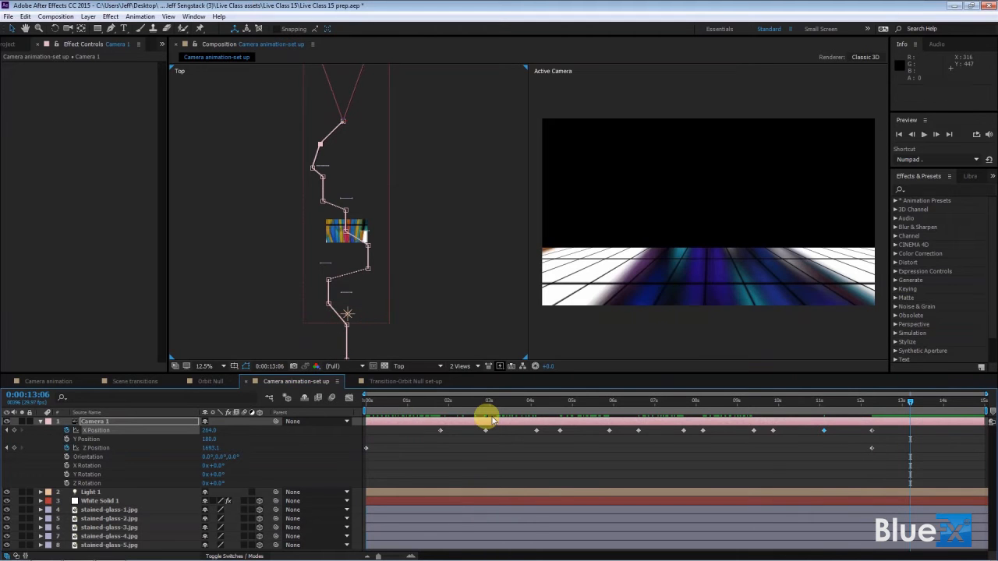
Scrub the current-time indicator back to the first frame of the camera animation.
drag(487, 402, 910, 403)
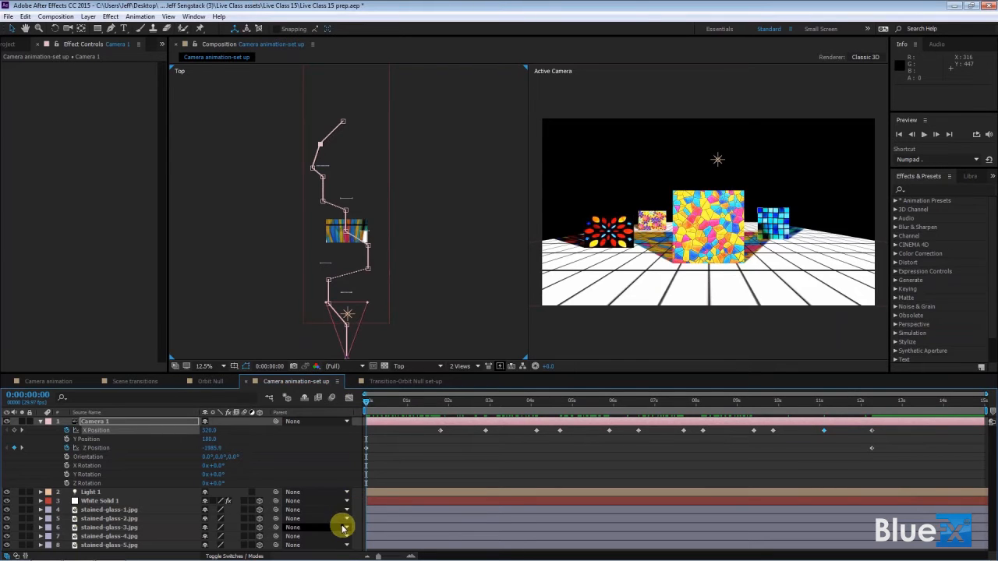
mouse_move(348, 399)
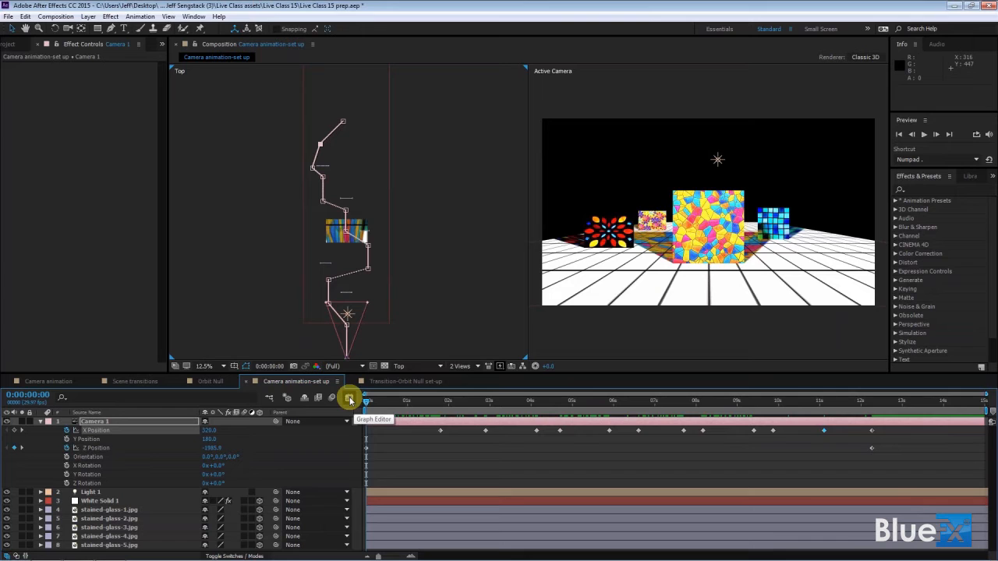
Show the camera position keyframes in the Graph Editor as a value graph.
click(349, 399)
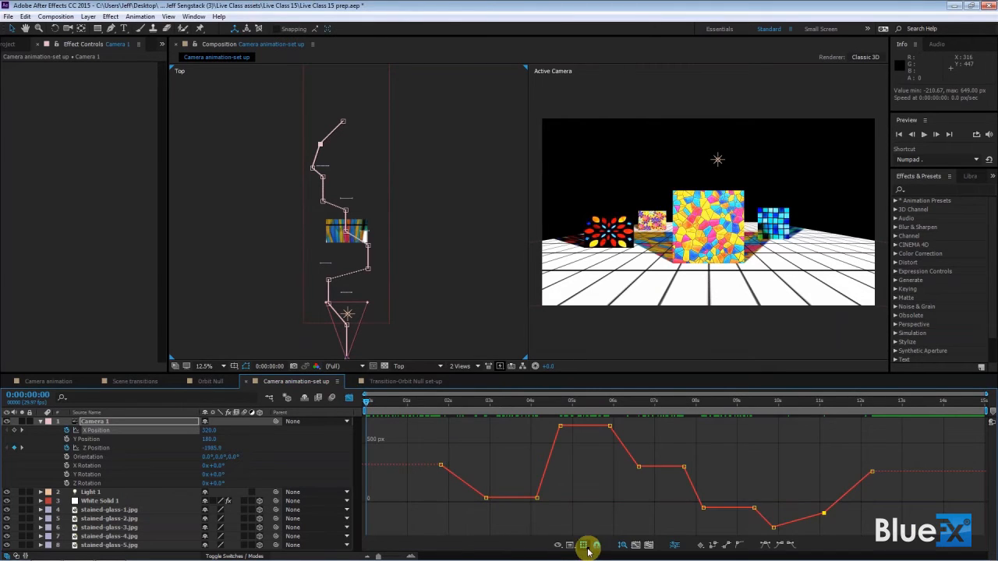
click(583, 544)
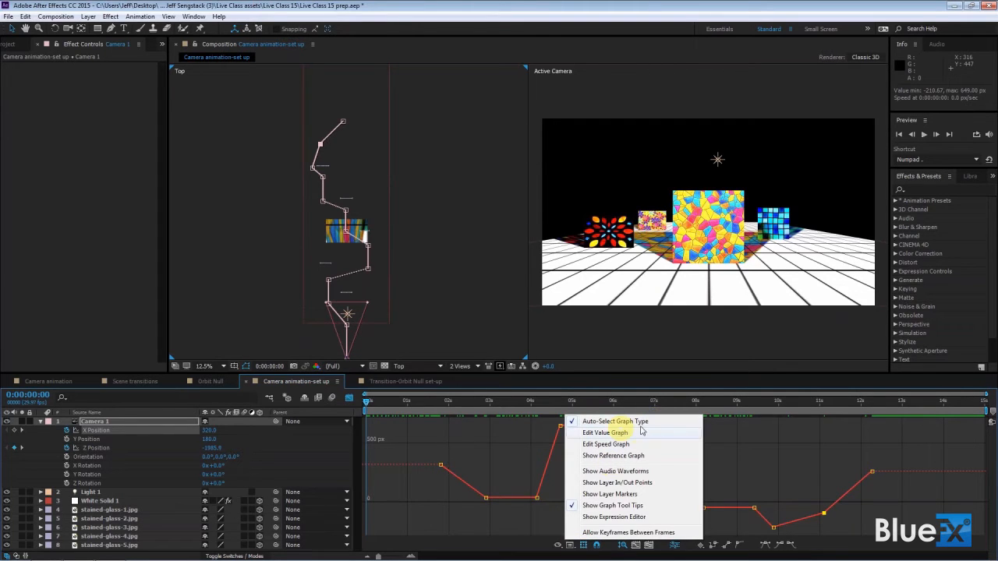
mouse_move(633, 421)
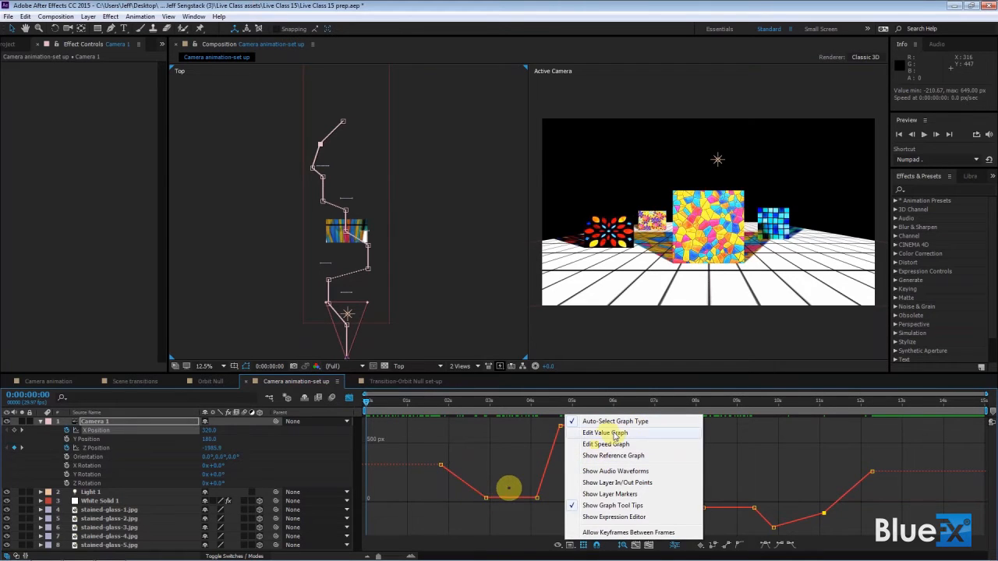
click(605, 434)
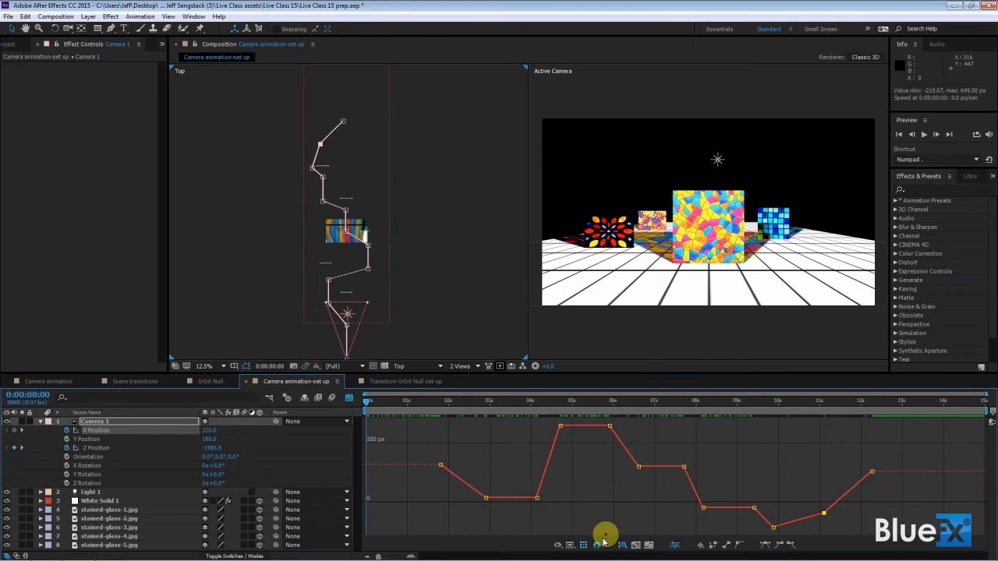
mouse_move(514, 538)
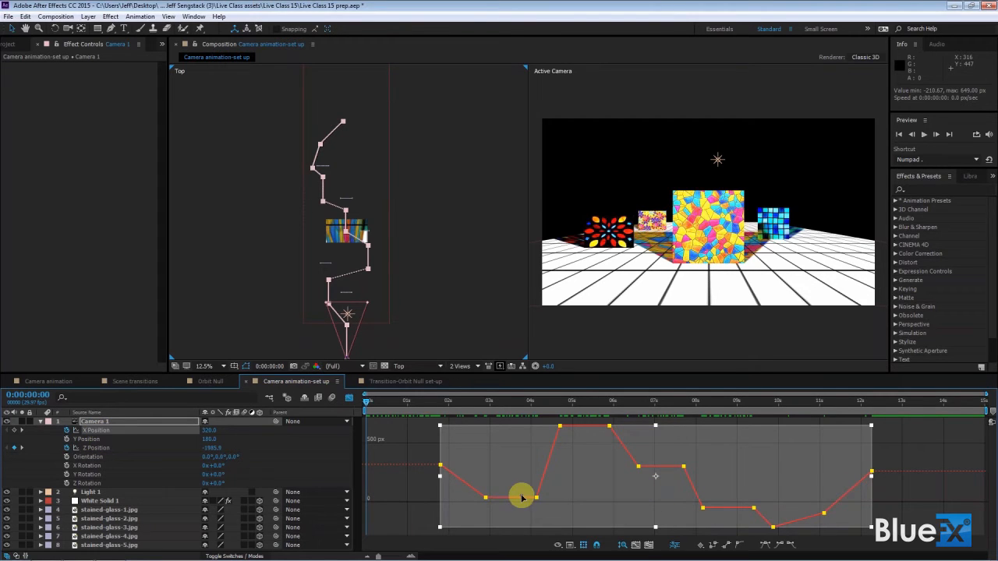
Toggle the Graph Editor off and on, then bring up options for the selected position keyframes.
click(349, 399)
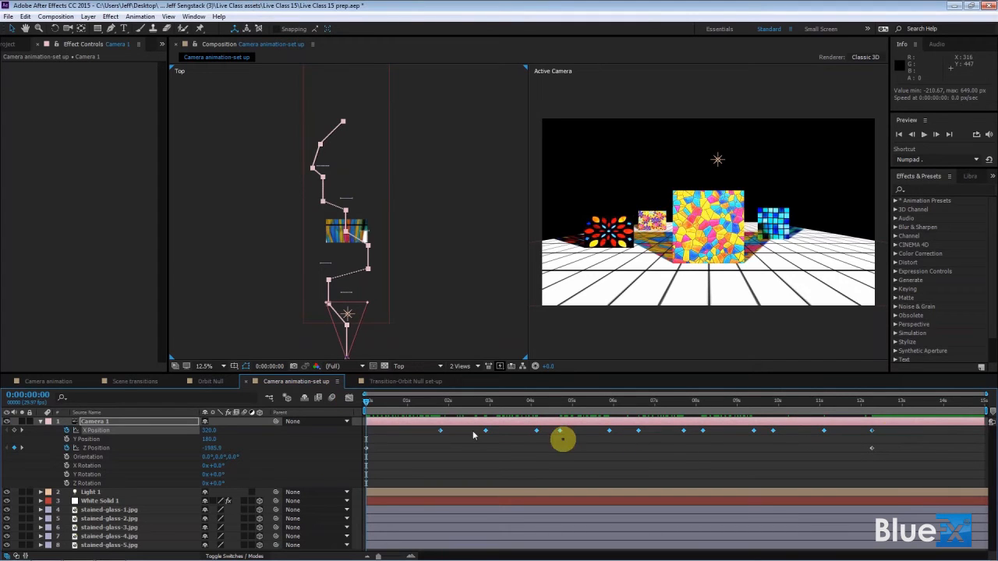
click(348, 399)
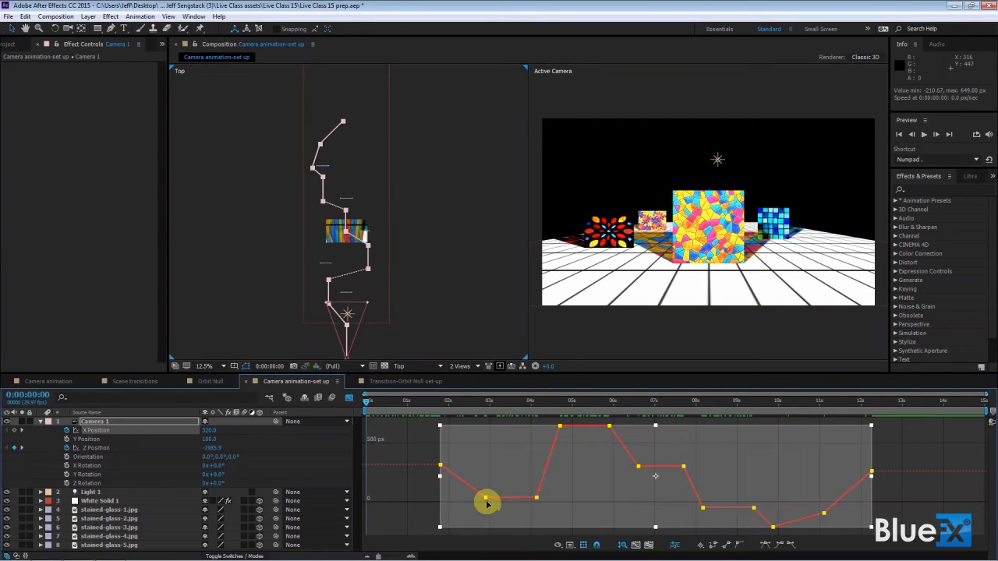
right_click(487, 502)
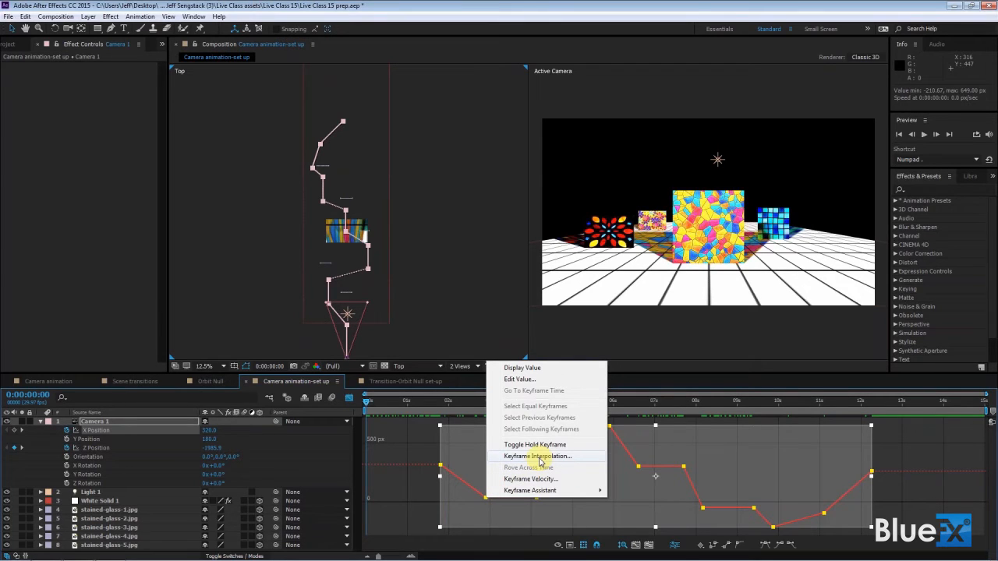
Set the position keyframes' Temporal Interpolation to Bezier in Keyframe Interpolation.
click(536, 455)
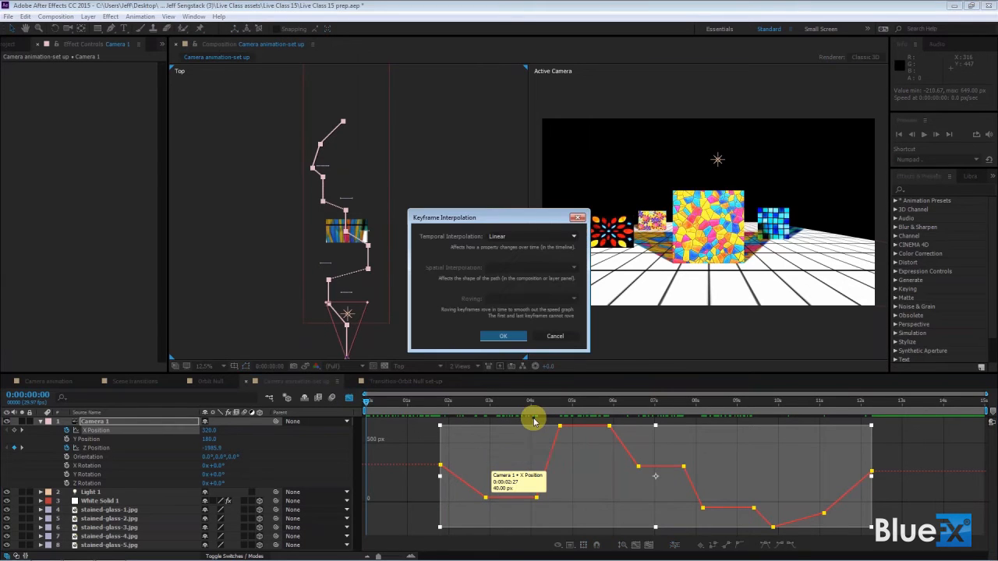
mouse_move(584, 240)
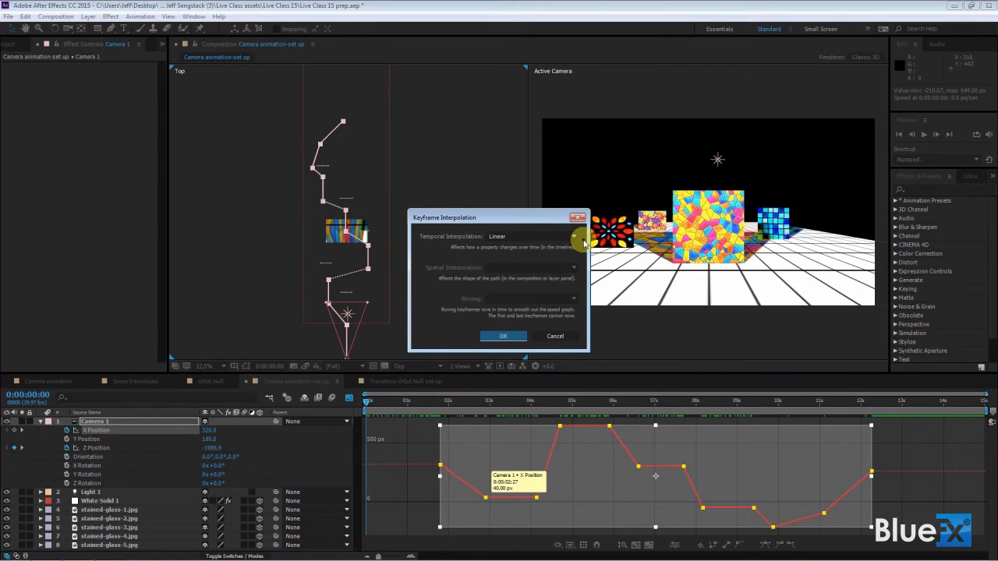
click(574, 237)
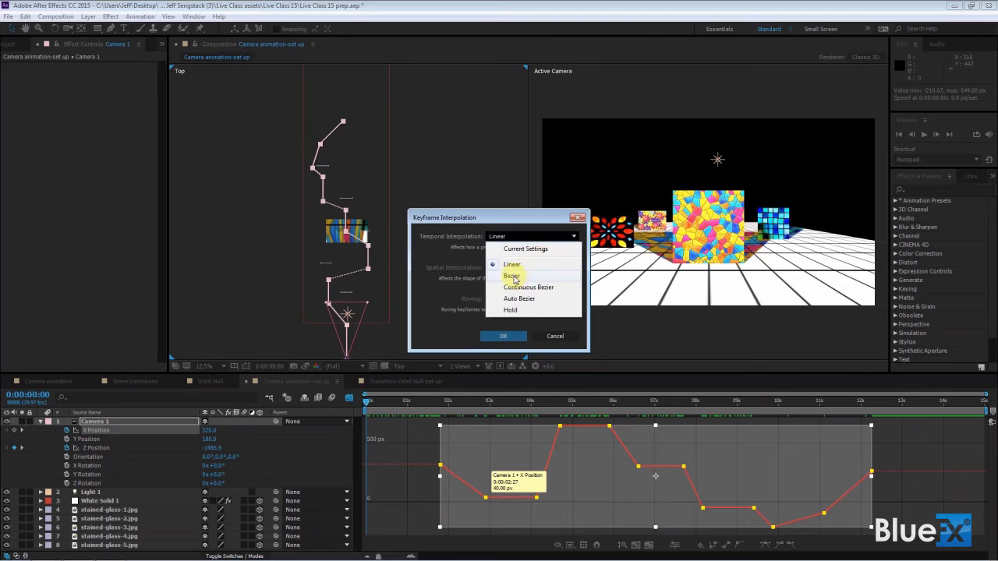
click(502, 336)
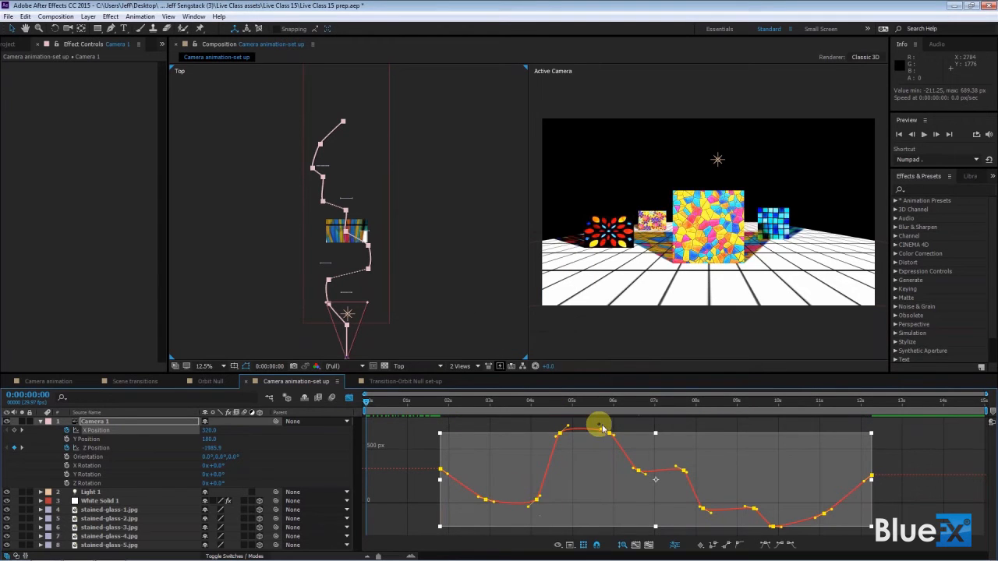
Scrub through the timeline to preview the smoothed camera move, then deselect the keyframes.
drag(599, 424, 755, 509)
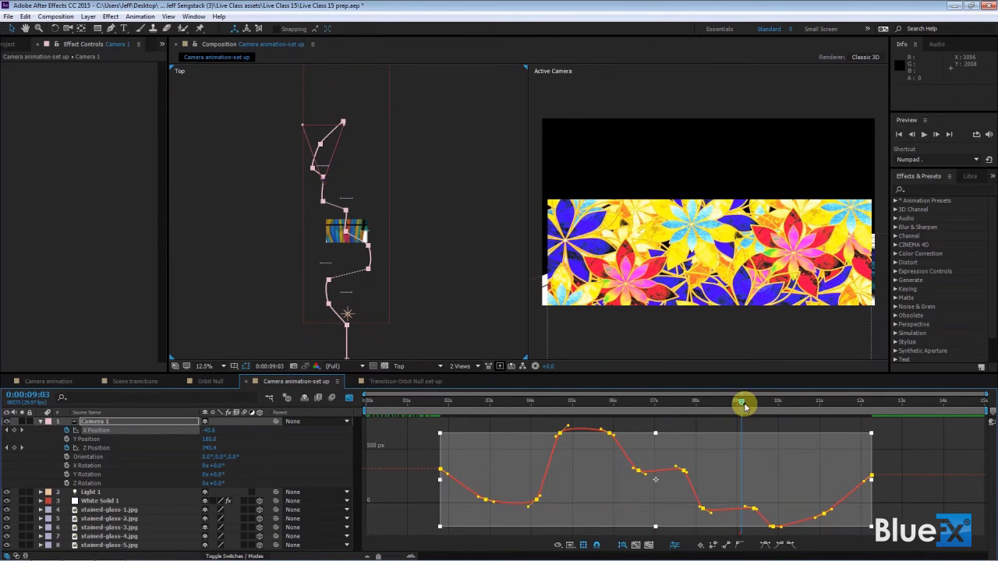
drag(745, 404, 493, 404)
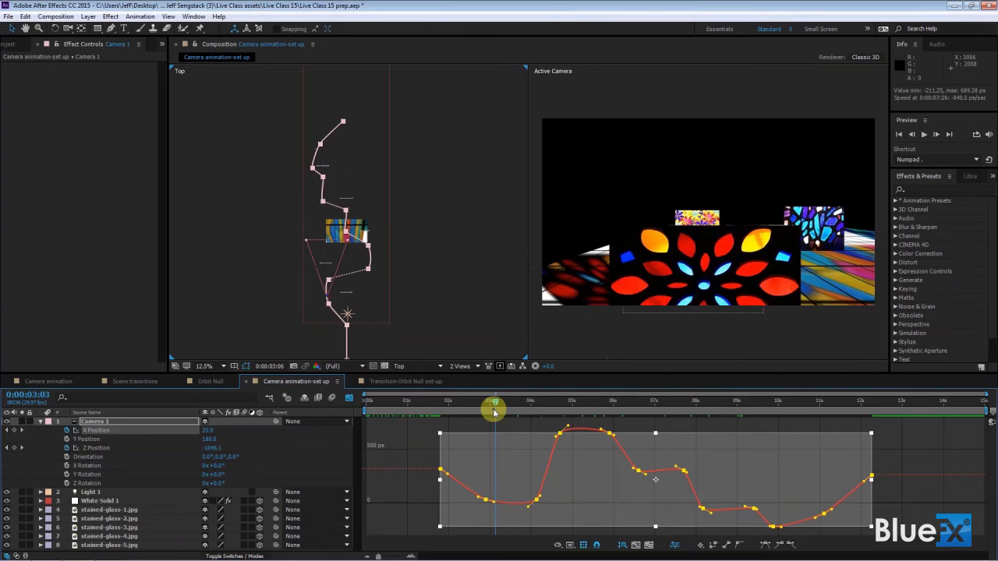
drag(493, 405, 435, 402)
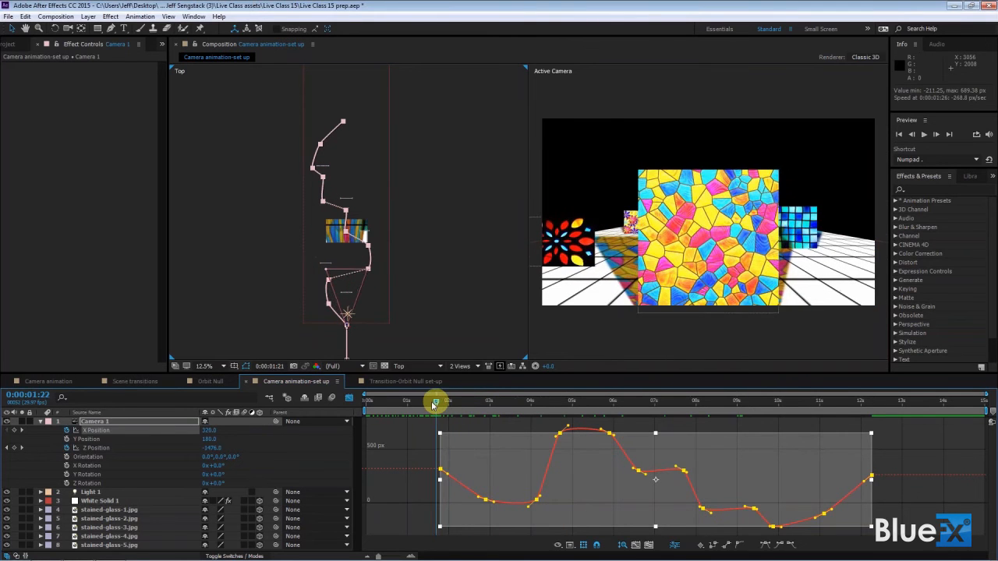
drag(435, 399, 449, 399)
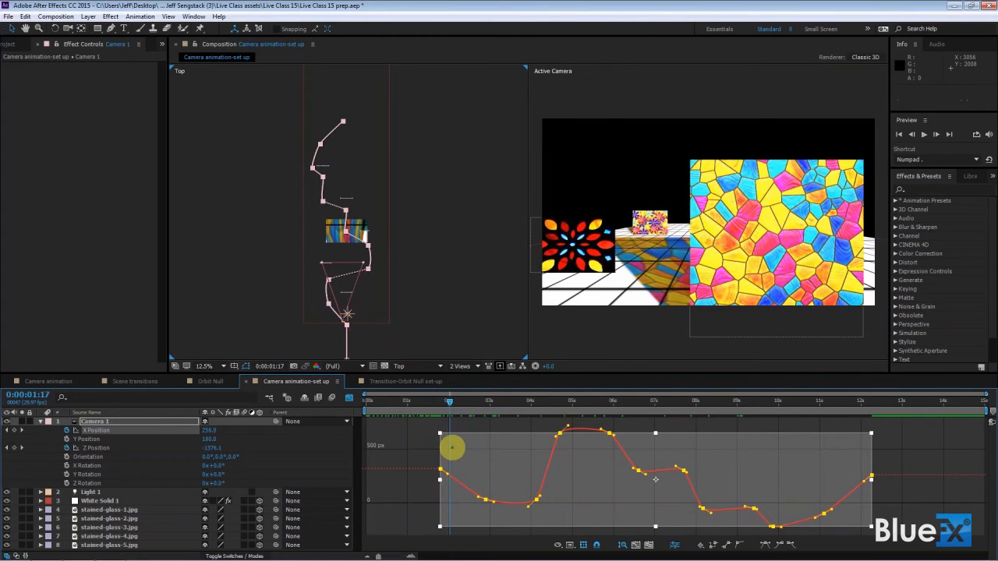
drag(449, 405, 412, 405)
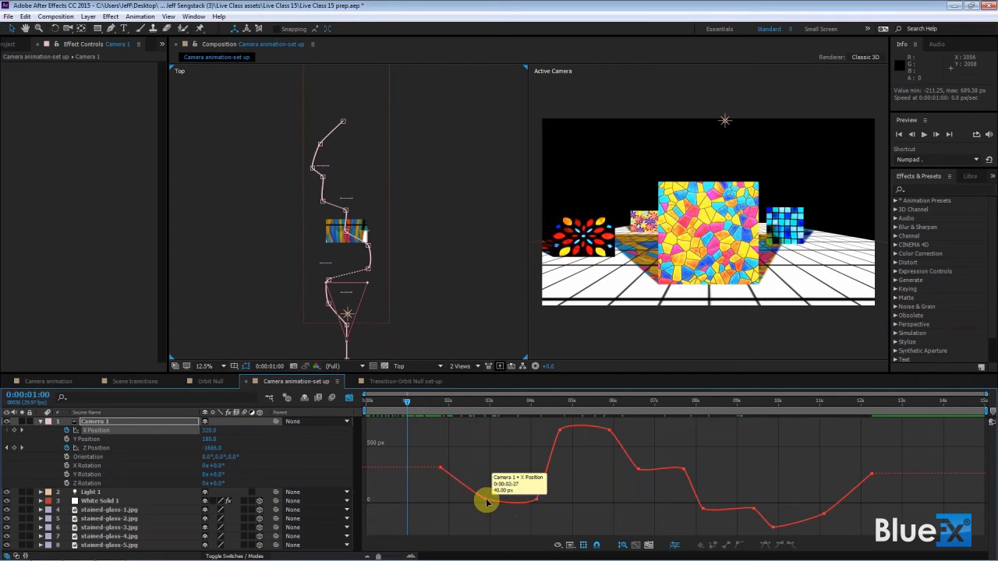
Reshape Bezier handles to ease the early low keyframes, the dip and the rise into the peak.
drag(486, 502, 464, 483)
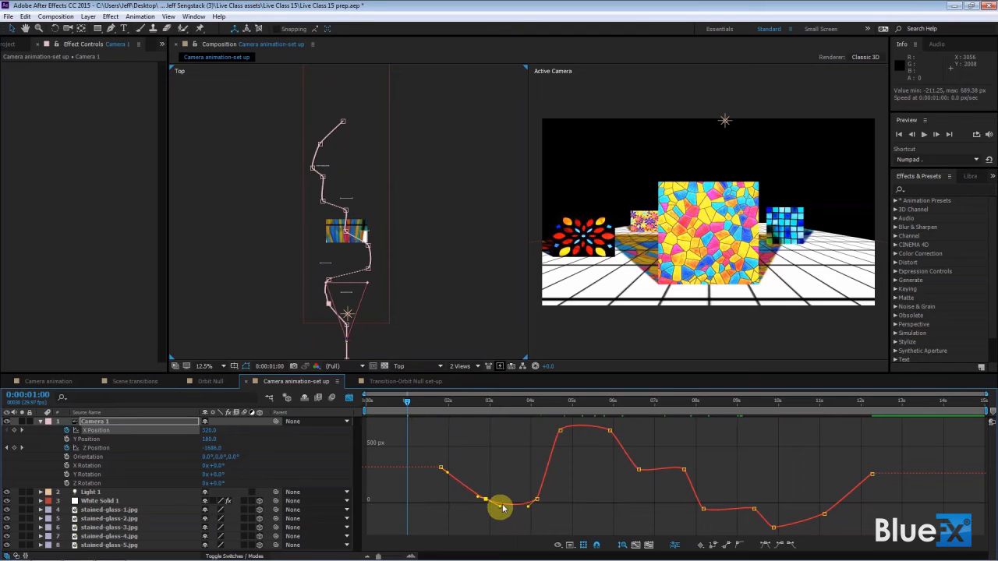
drag(502, 507, 537, 502)
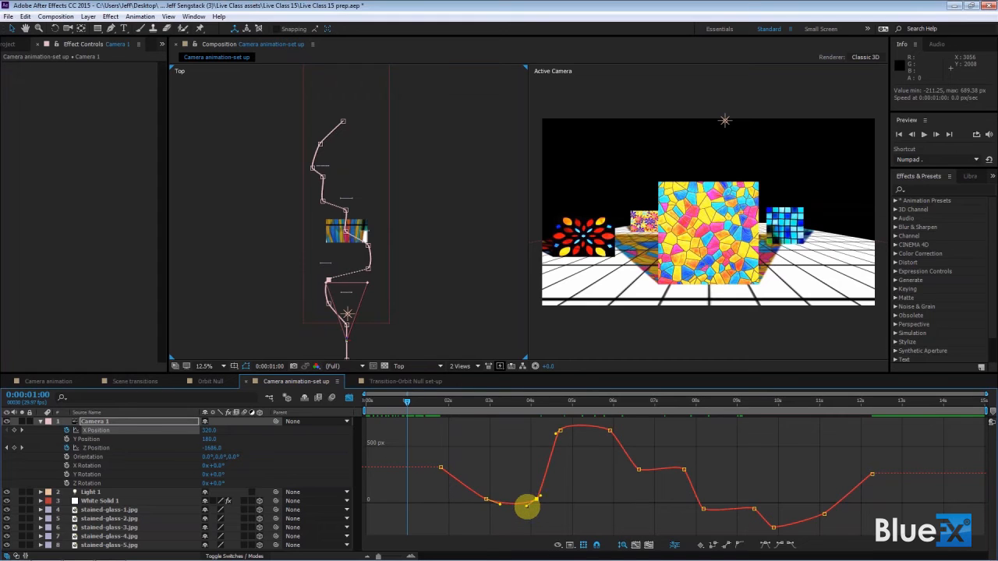
drag(527, 508, 540, 499)
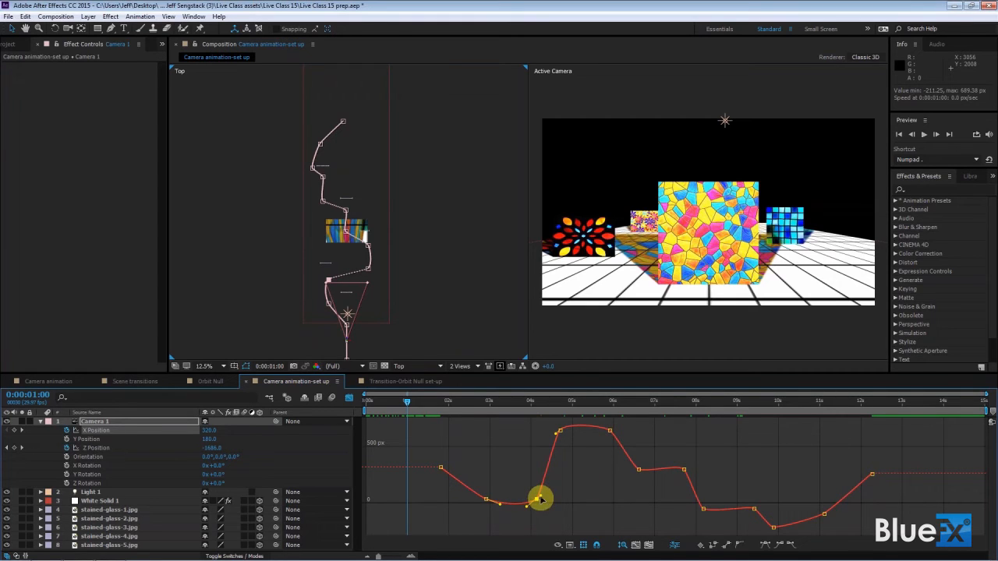
drag(539, 499, 552, 493)
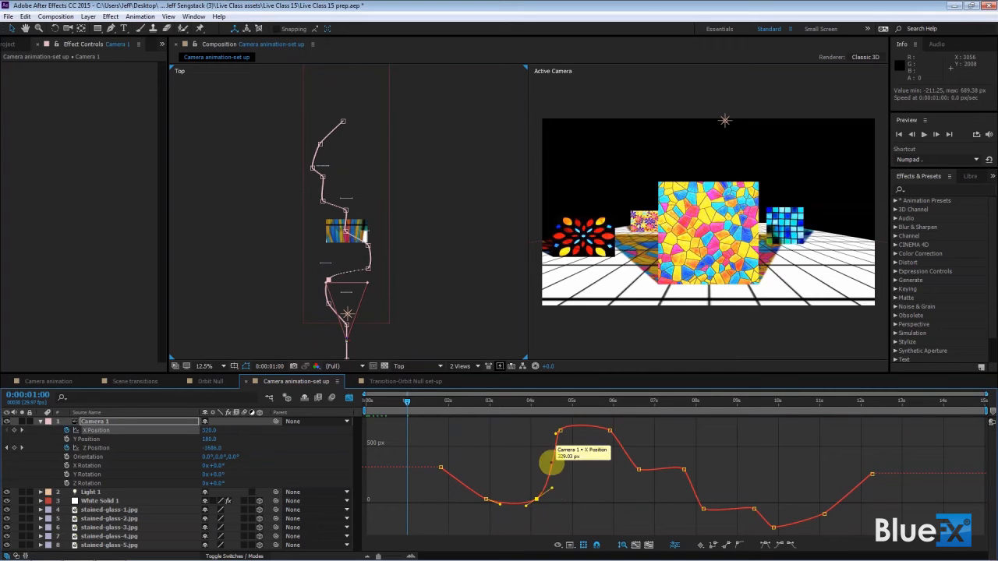
drag(548, 464, 555, 433)
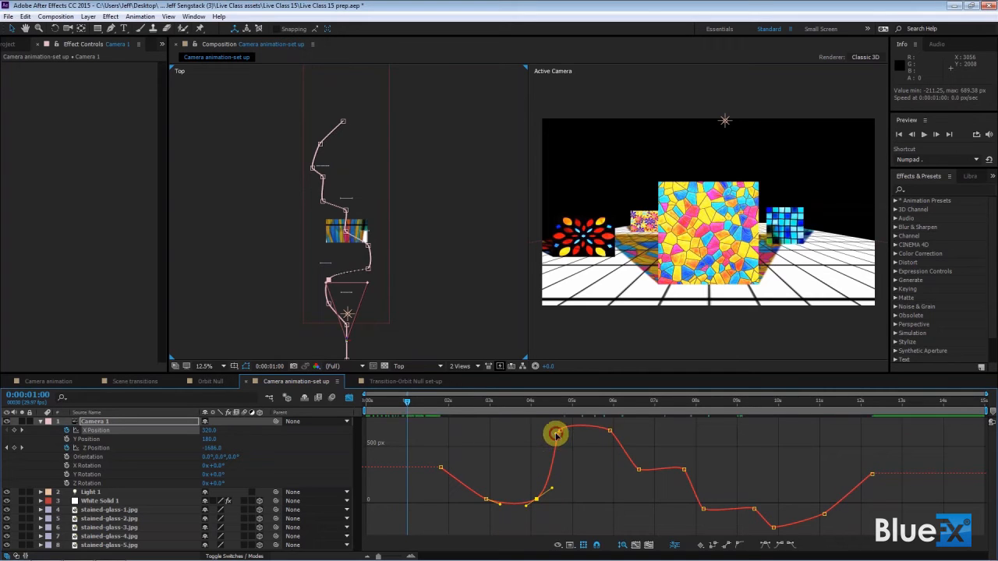
drag(555, 430, 584, 433)
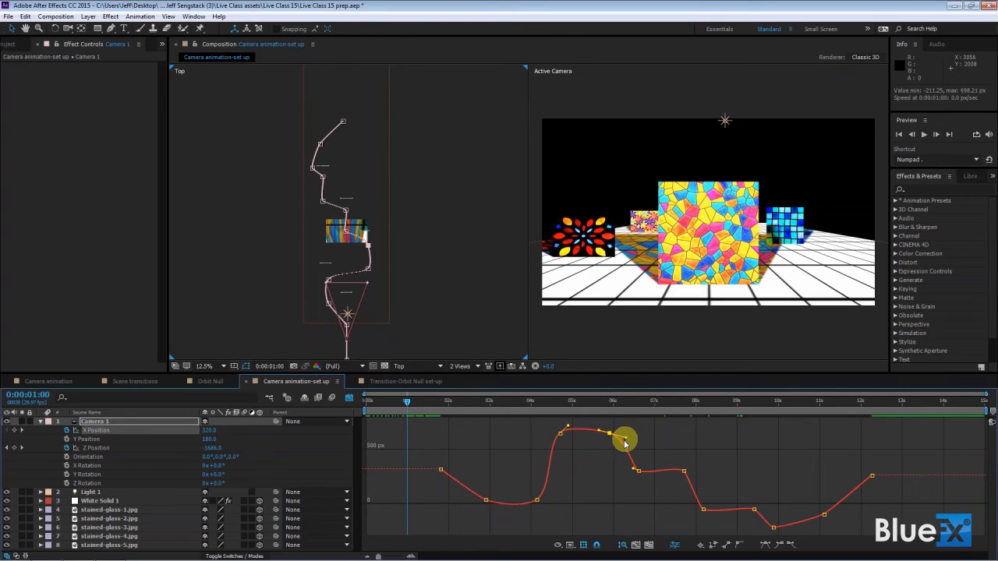
Smooth the drop after the peak, the late low keyframes and the final rise of the curve.
drag(624, 440, 633, 470)
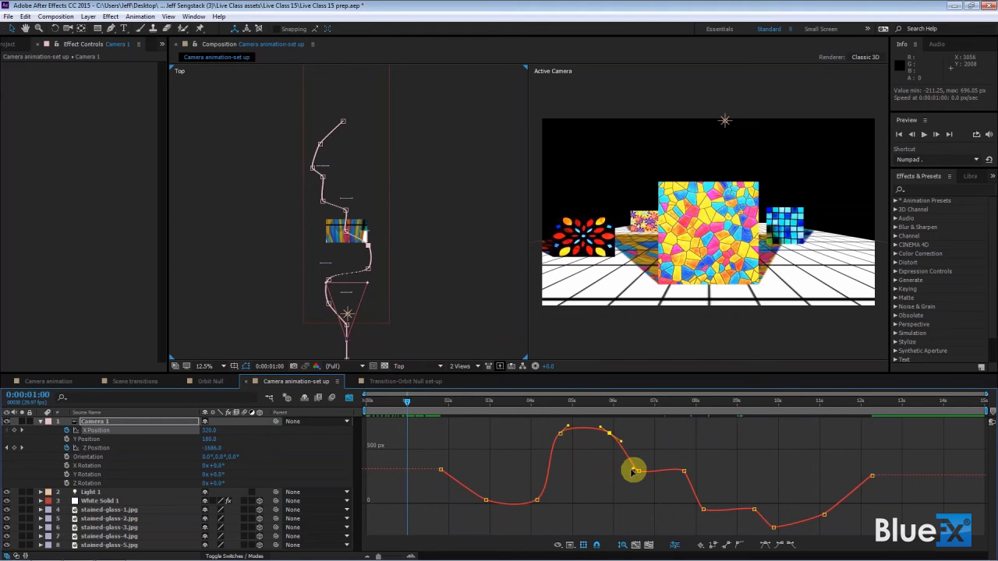
drag(633, 471, 730, 520)
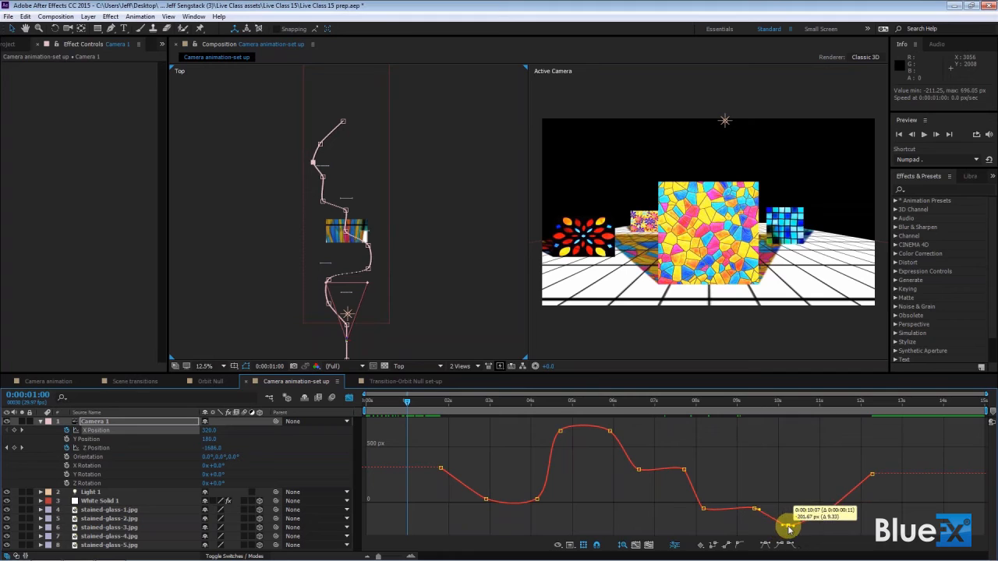
drag(787, 527, 771, 515)
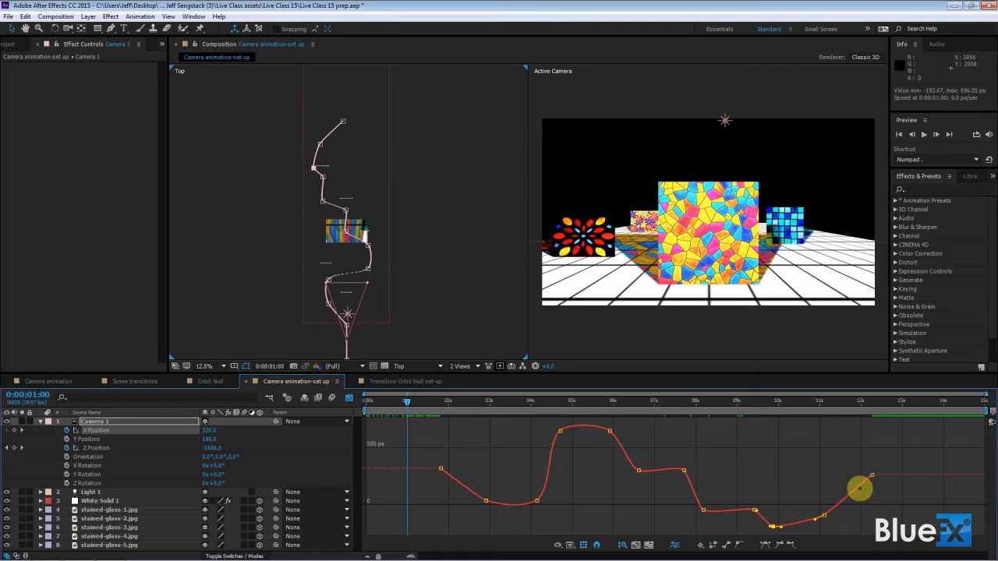
drag(857, 489, 783, 528)
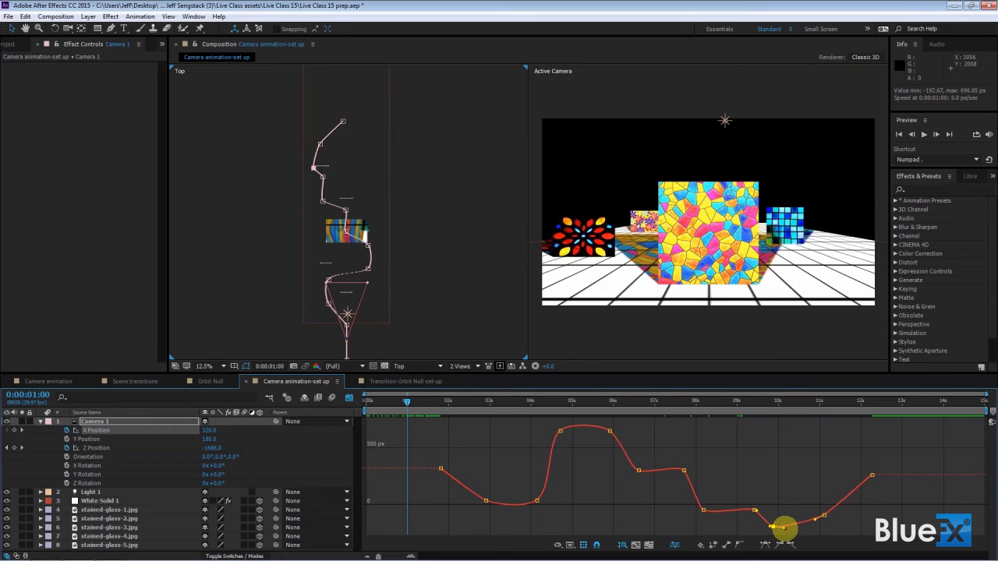